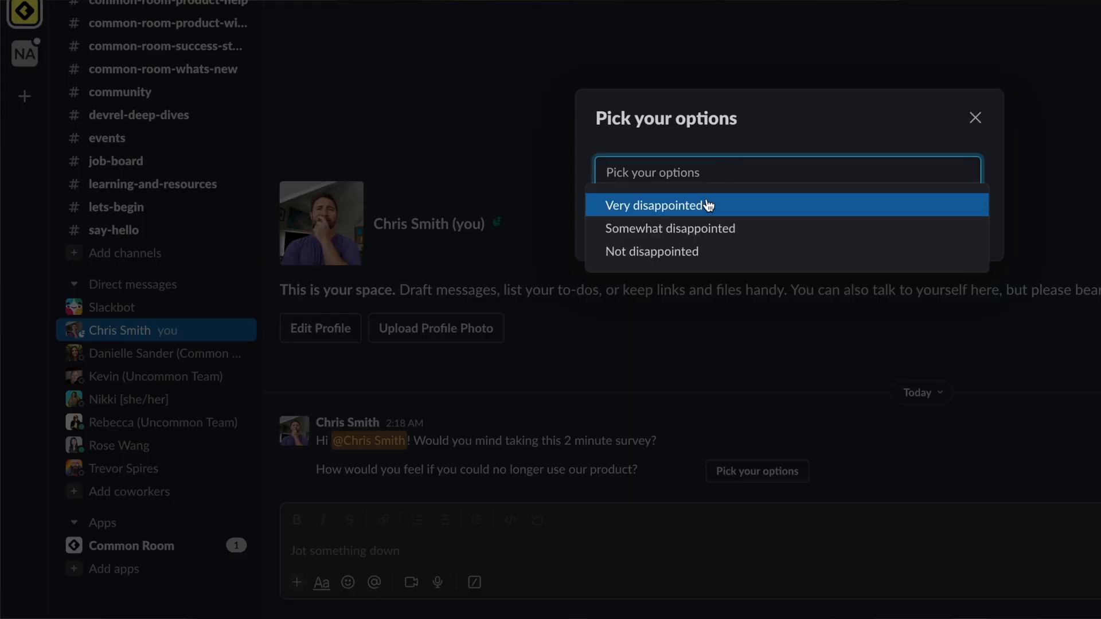
Answer the survey with 'Very disappointed' from the Pick your options menu
left_click(658, 205)
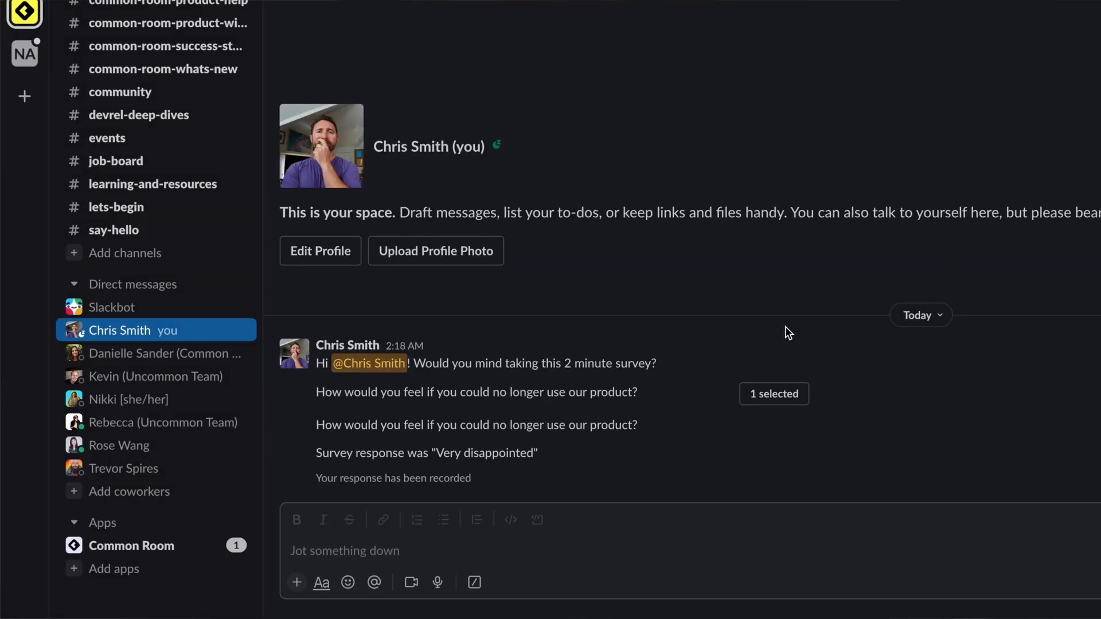